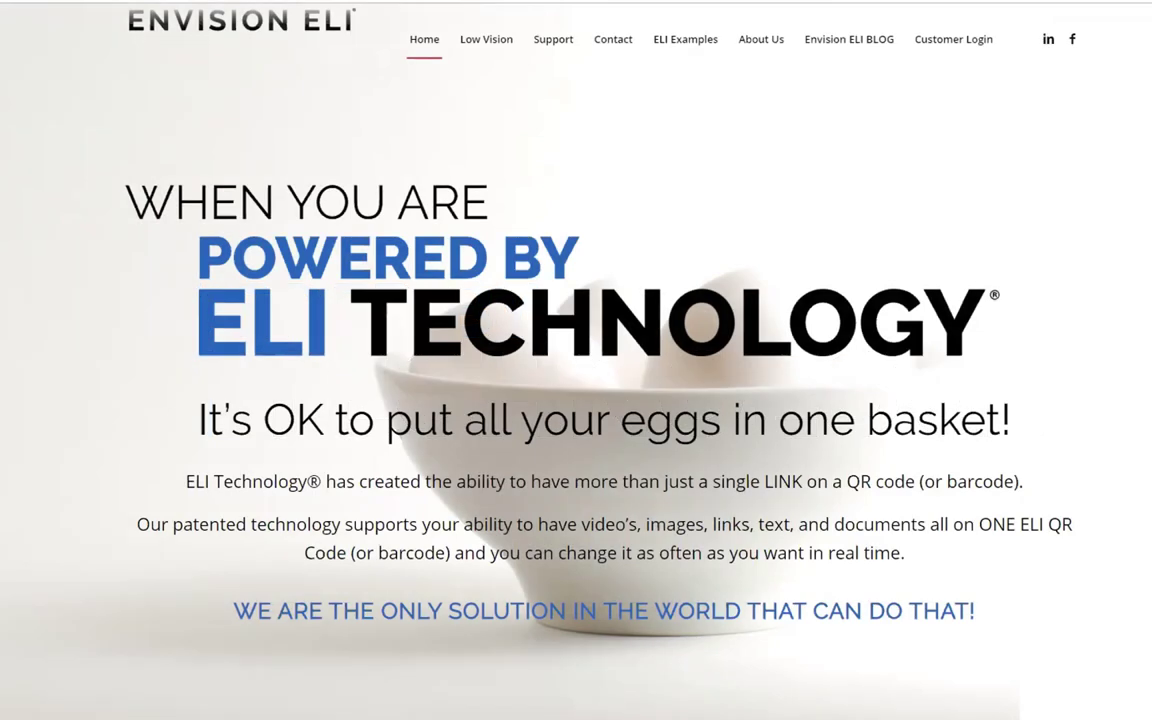
# Scroll the homepage down to the It's Time to Fly pricing plans.
pyautogui.scroll(-3)
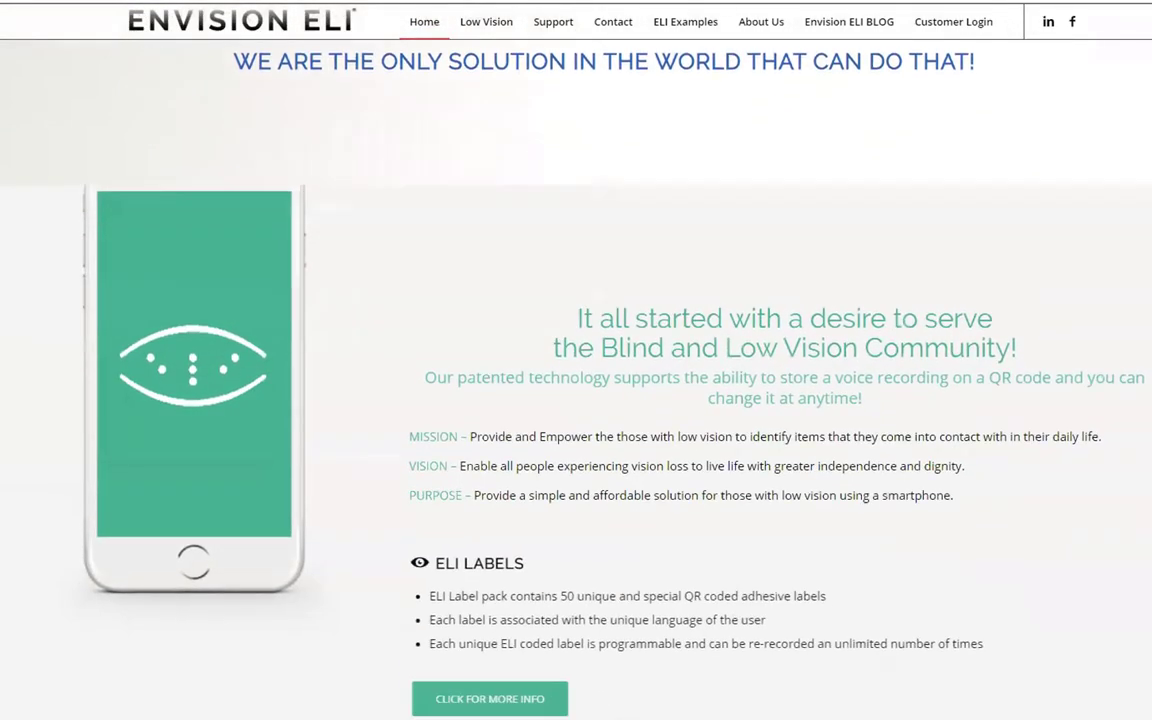
pyautogui.scroll(-3)
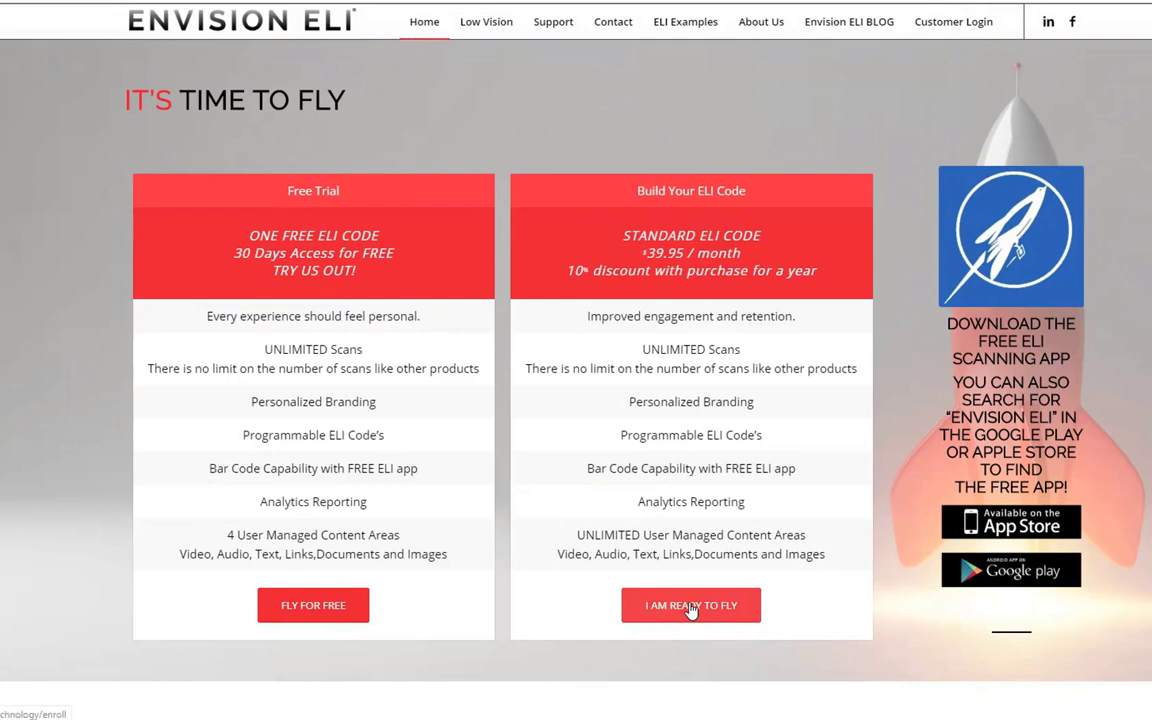
# Start the I'm Ready to Fly sign-up, accept the terms and enroll.
pyautogui.click(692, 604)
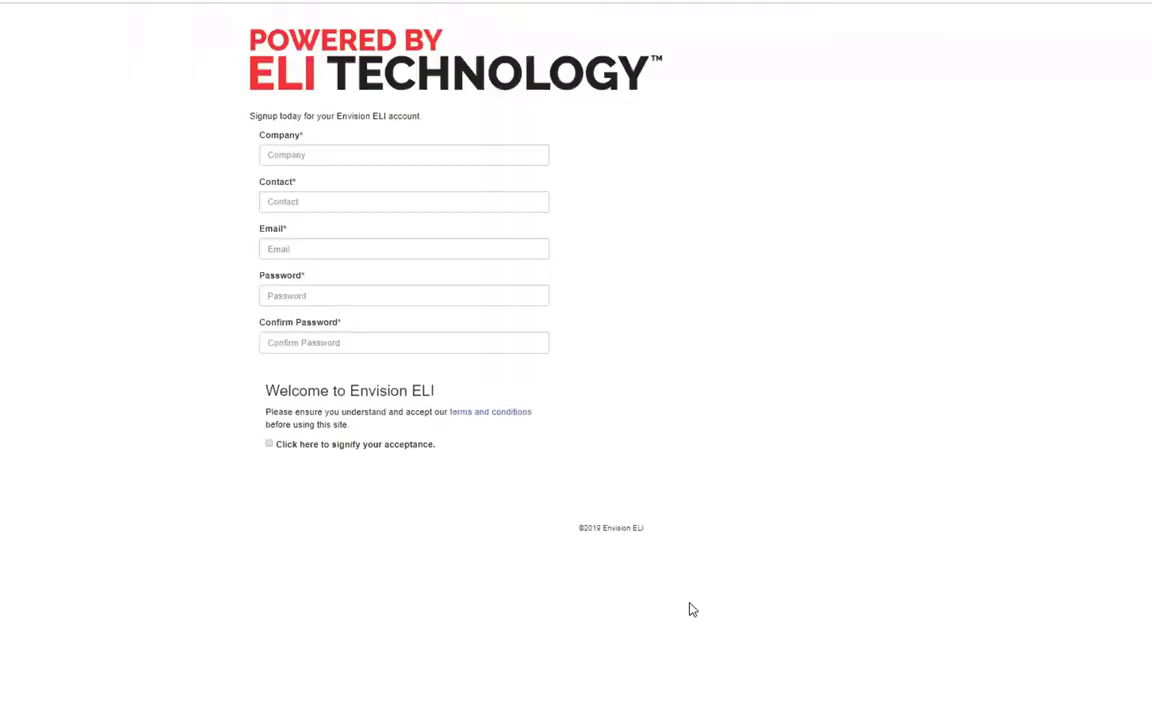
pyautogui.moveTo(196, 132)
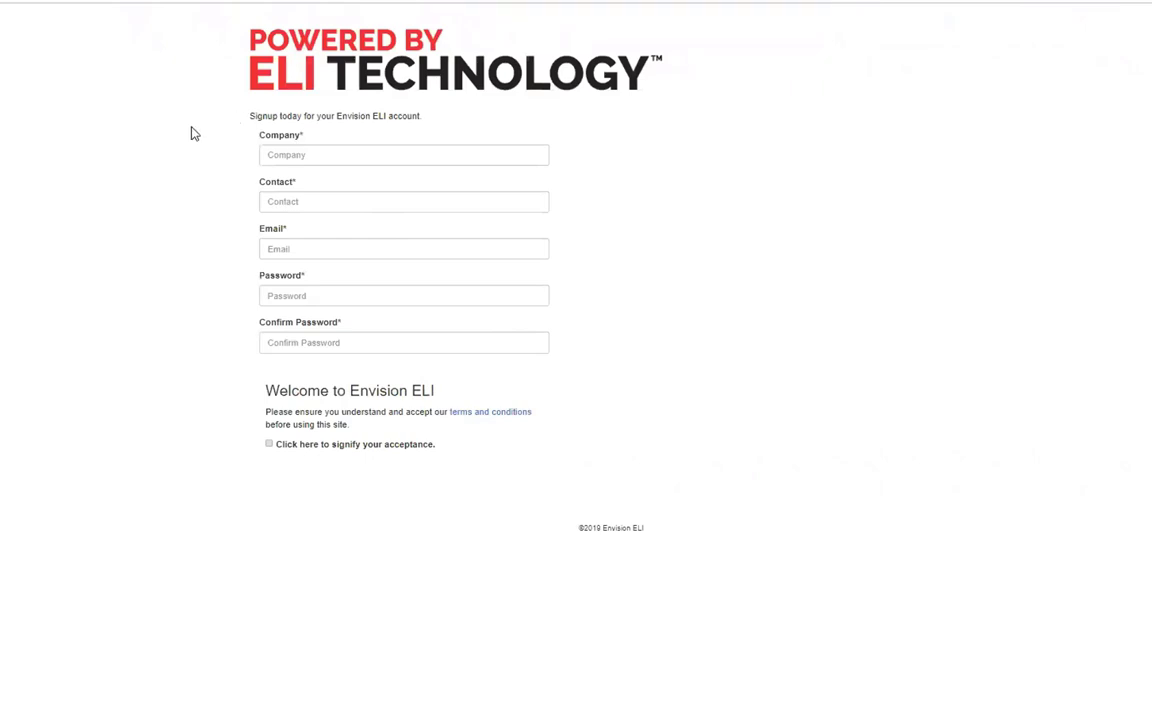
pyautogui.moveTo(240, 438)
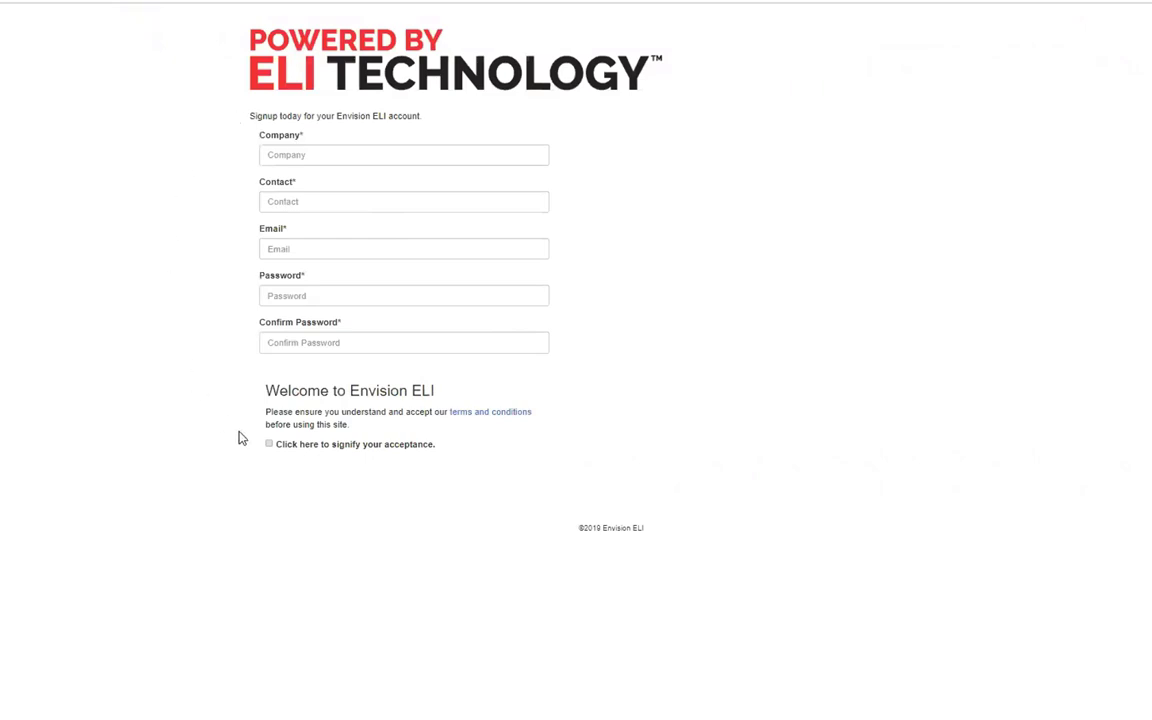
pyautogui.click(268, 444)
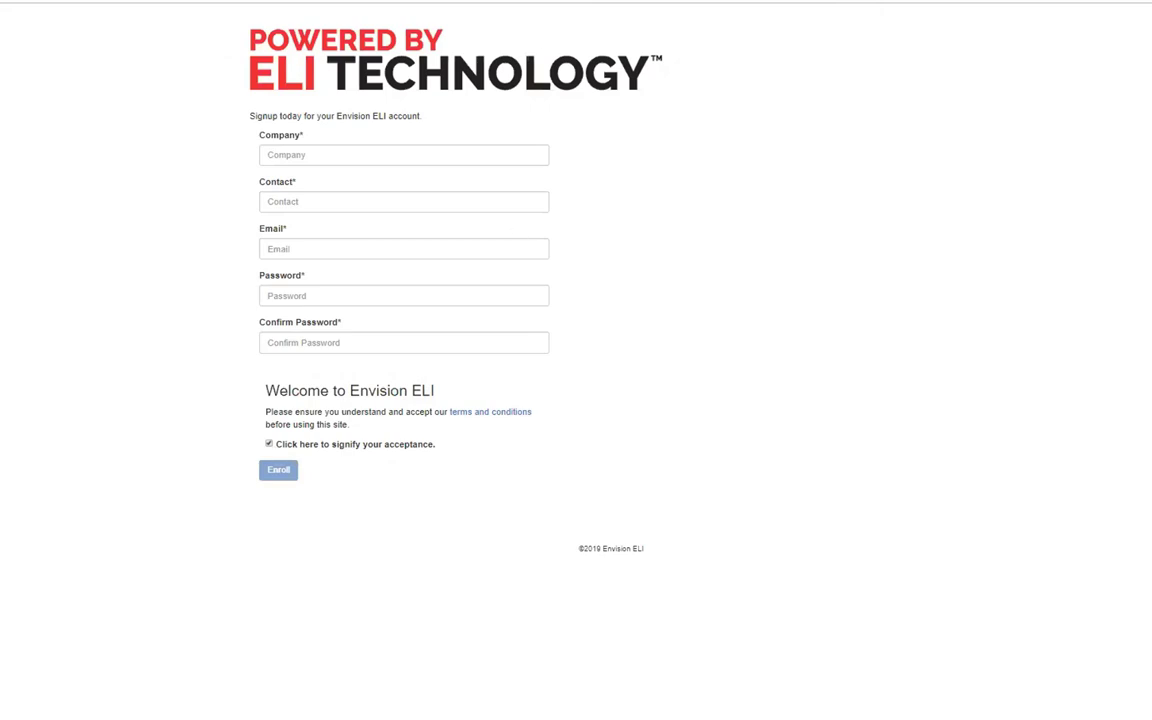
pyautogui.click(278, 470)
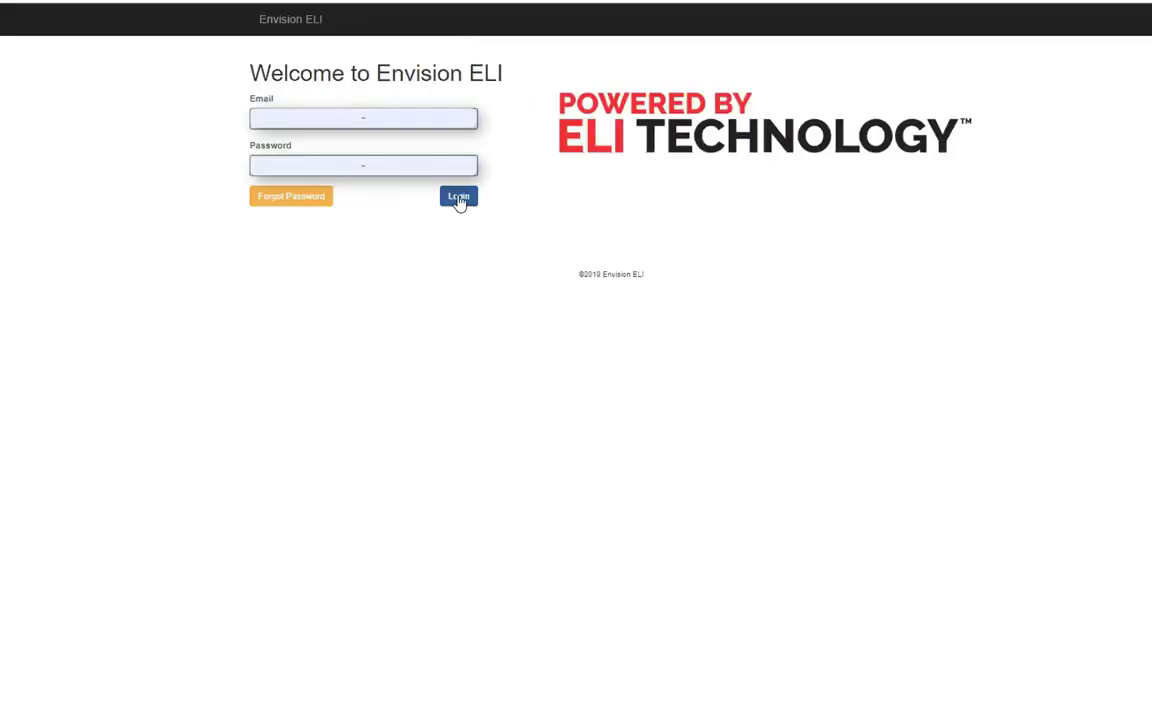
# Log in and select the Envision ELI code for editing from Manage Codes.
pyautogui.click(458, 196)
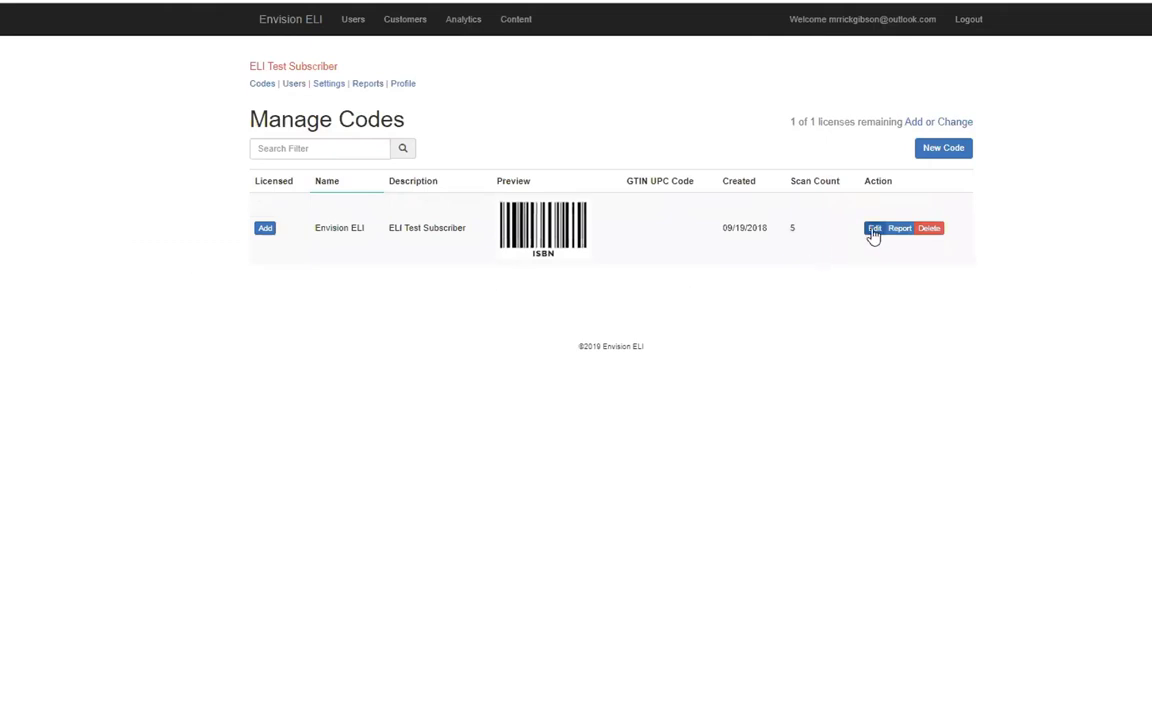
pyautogui.click(872, 228)
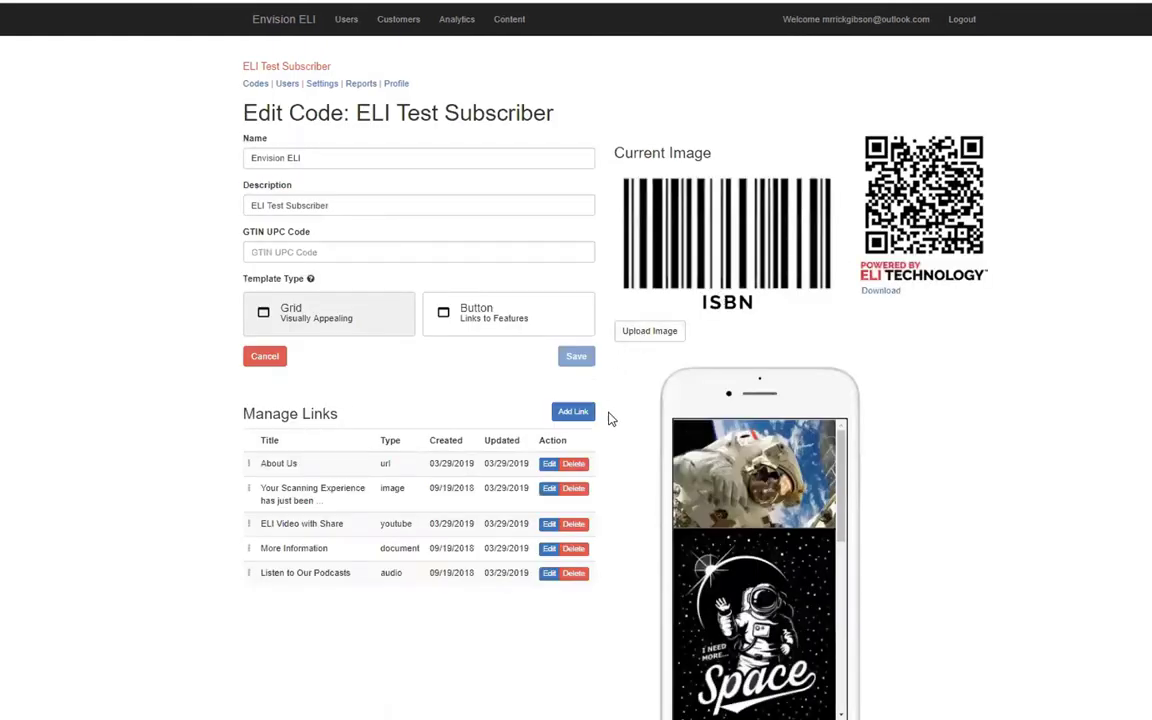
# Begin adding a new link under Manage Links on the ELI Test Subscriber code.
pyautogui.scroll(-3)
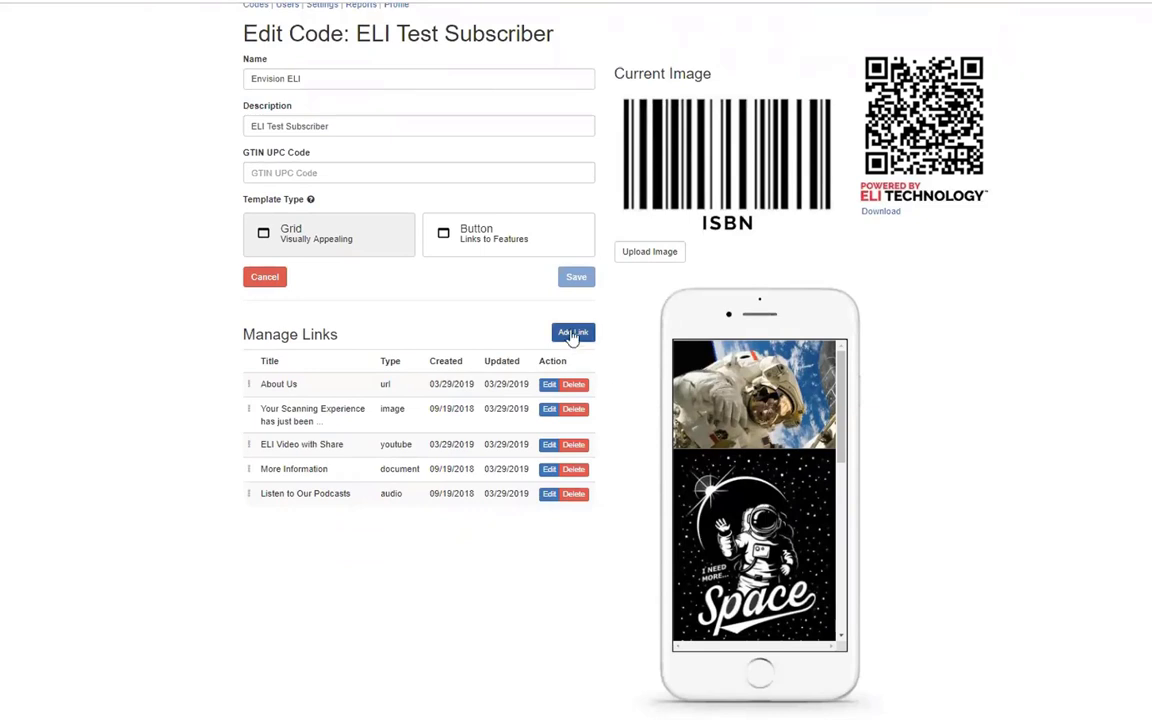
pyautogui.click(572, 332)
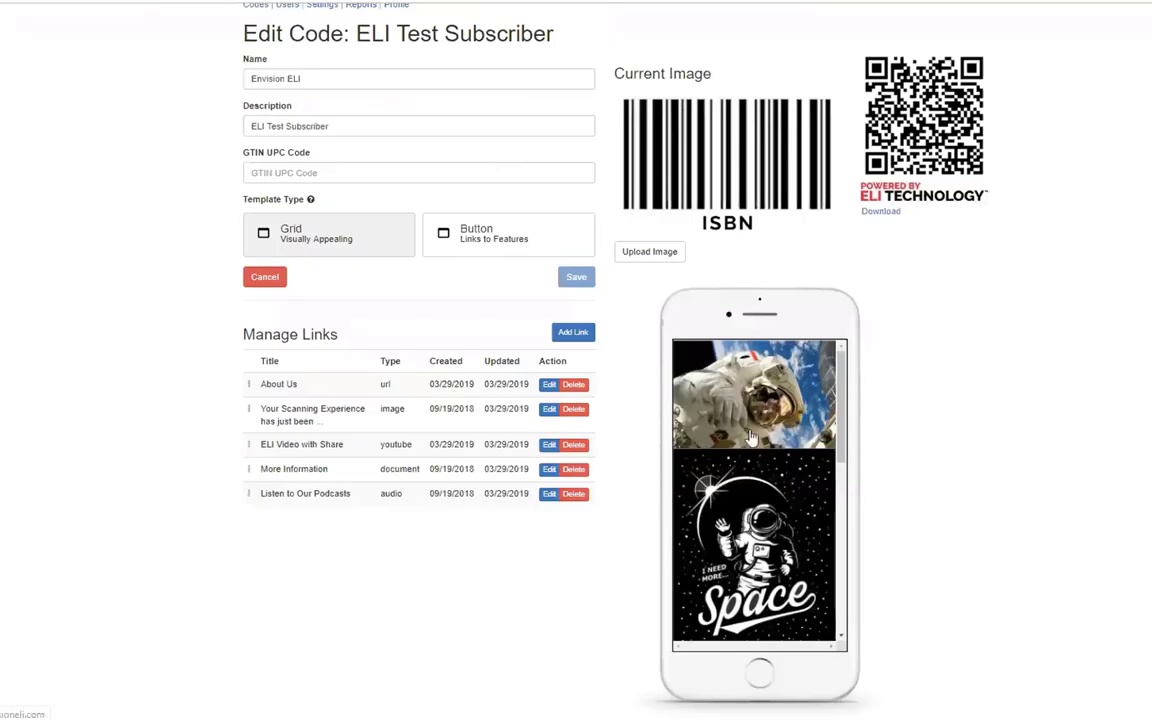
# Move the new Logo image link to the top of the Manage Links list.
pyautogui.scroll(-3)
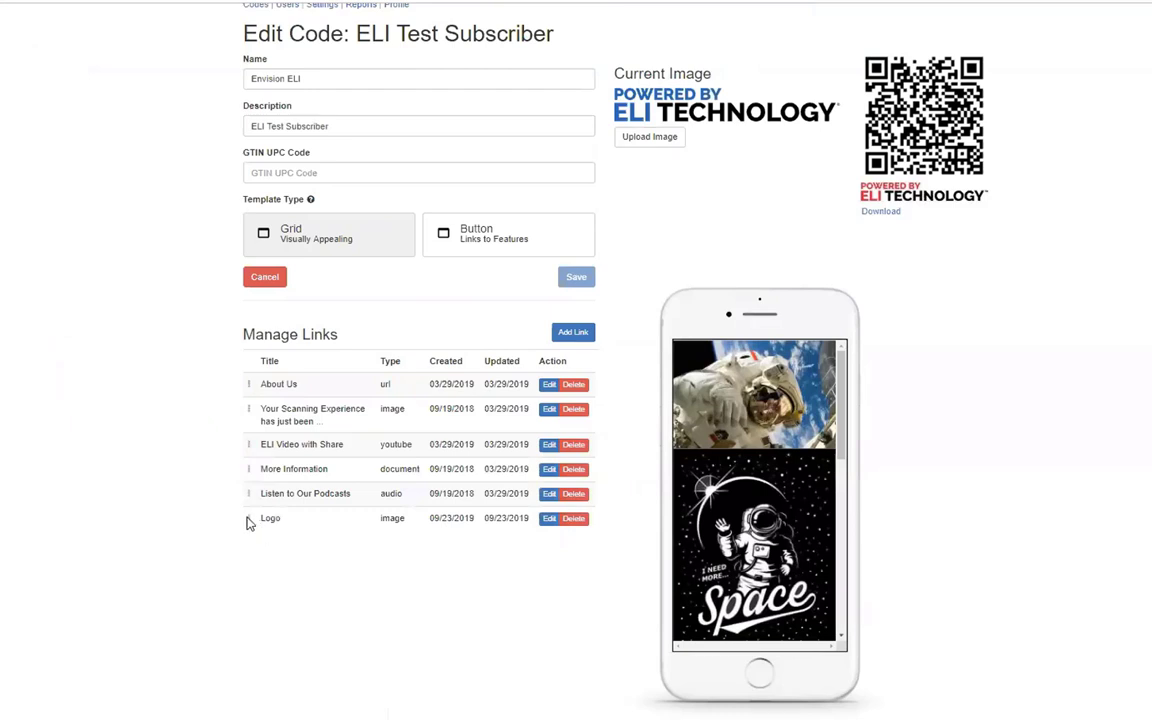
pyautogui.moveTo(270, 518); pyautogui.dragTo(270, 384)
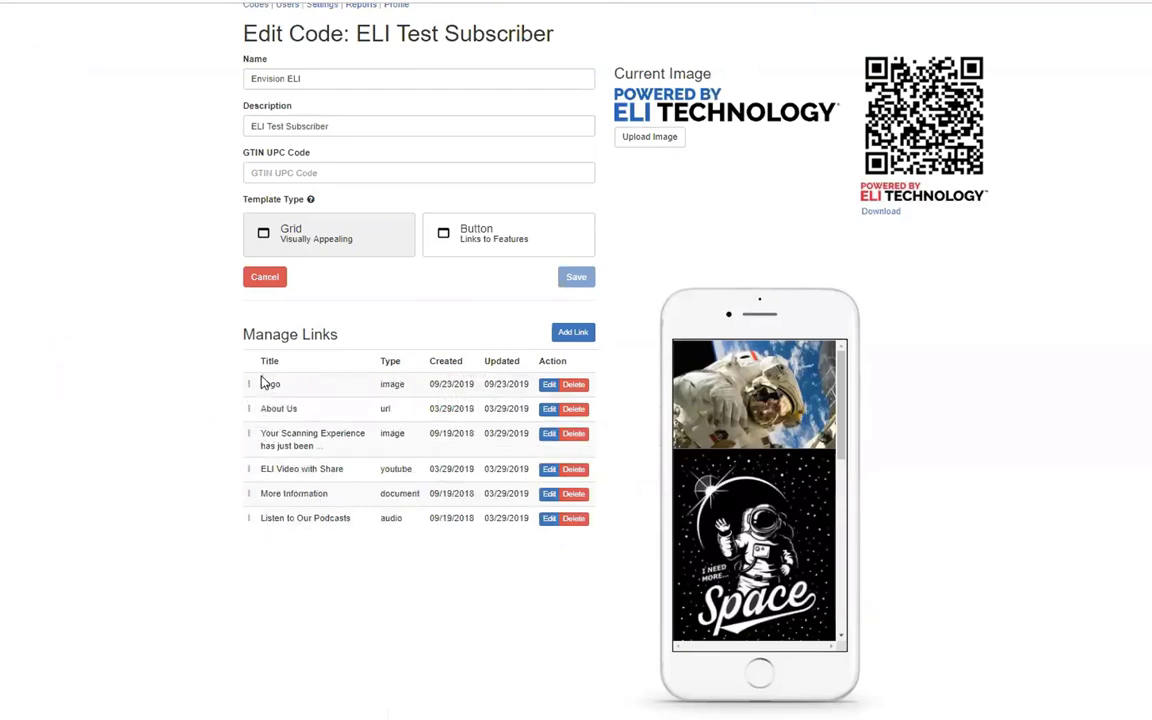